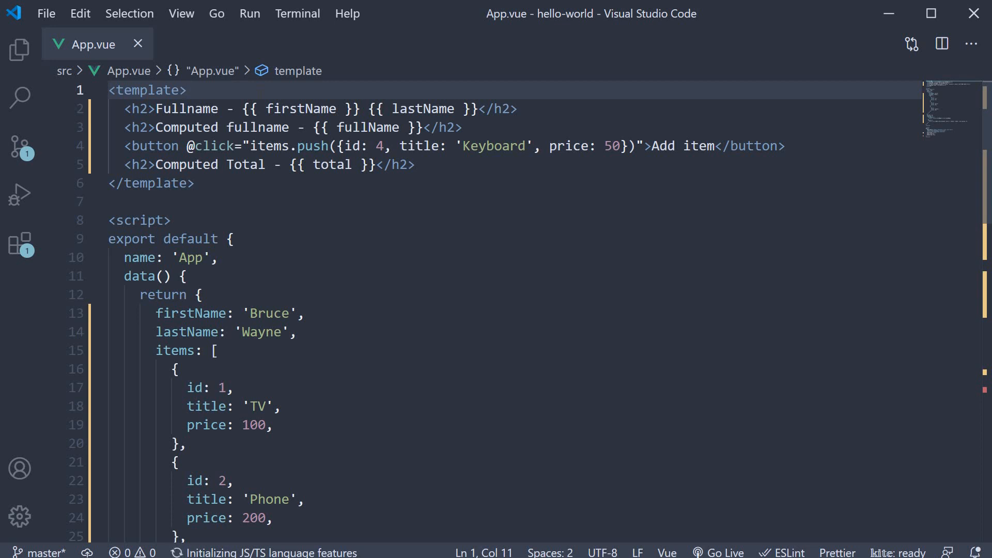
mouse_move(384, 208)
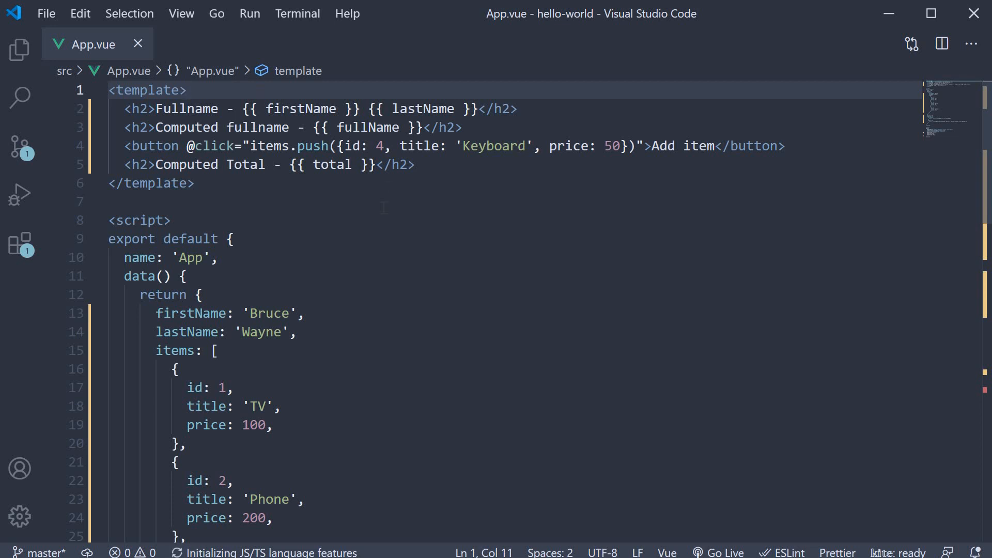
Step: Add a getTotal() method to the methods object that returns the reduced sum of item prices
scroll(down, 3)
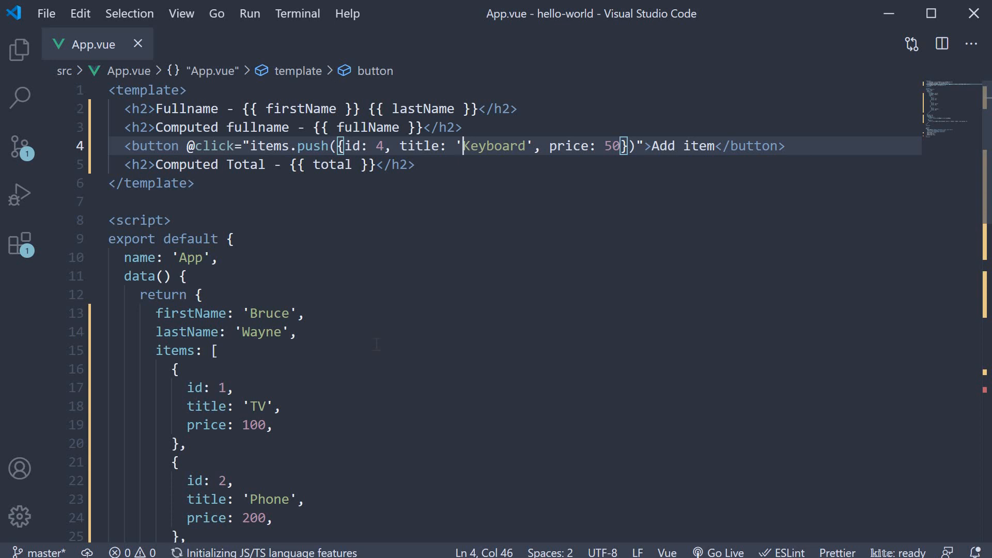
mouse_move(449, 352)
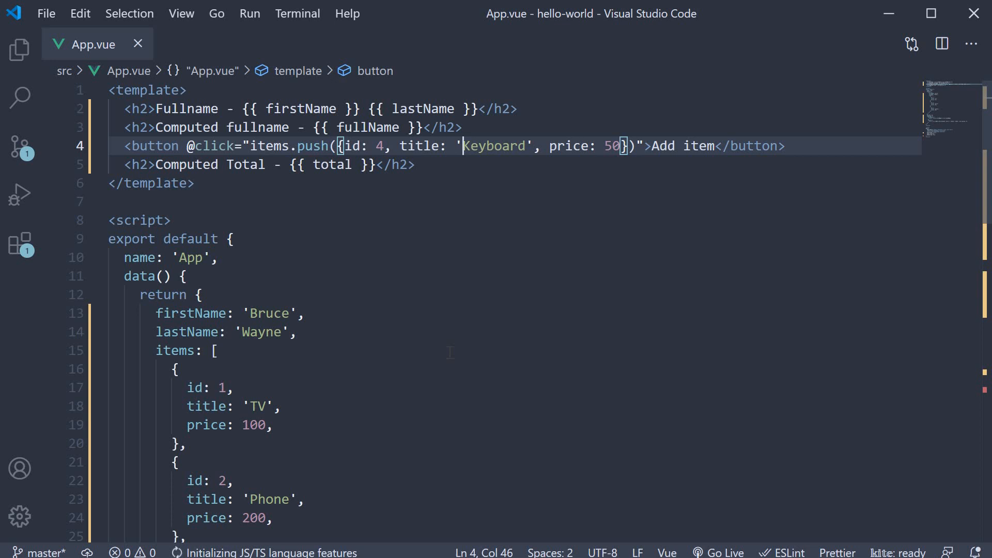
scroll(down, 3)
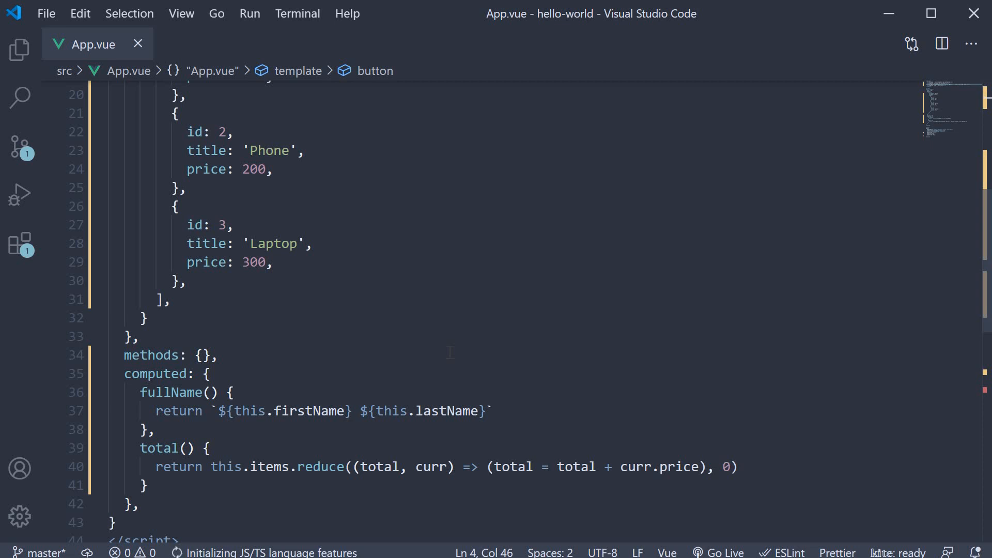
mouse_move(450, 352)
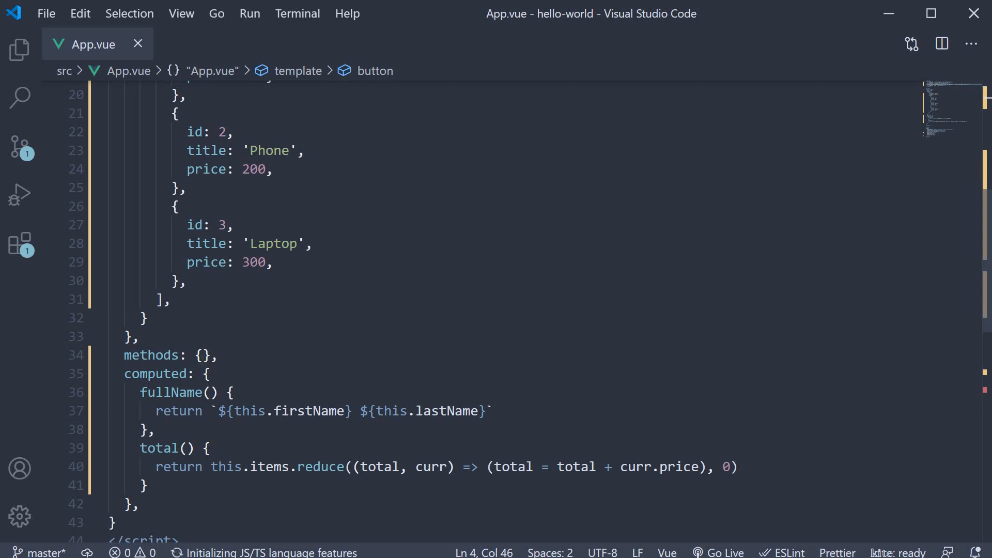
click(203, 355)
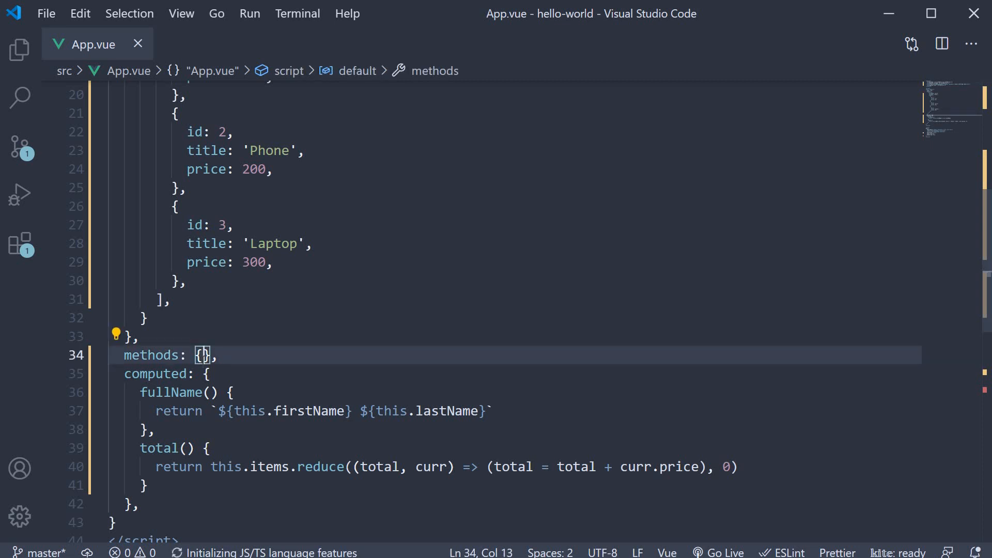
key(Enter)
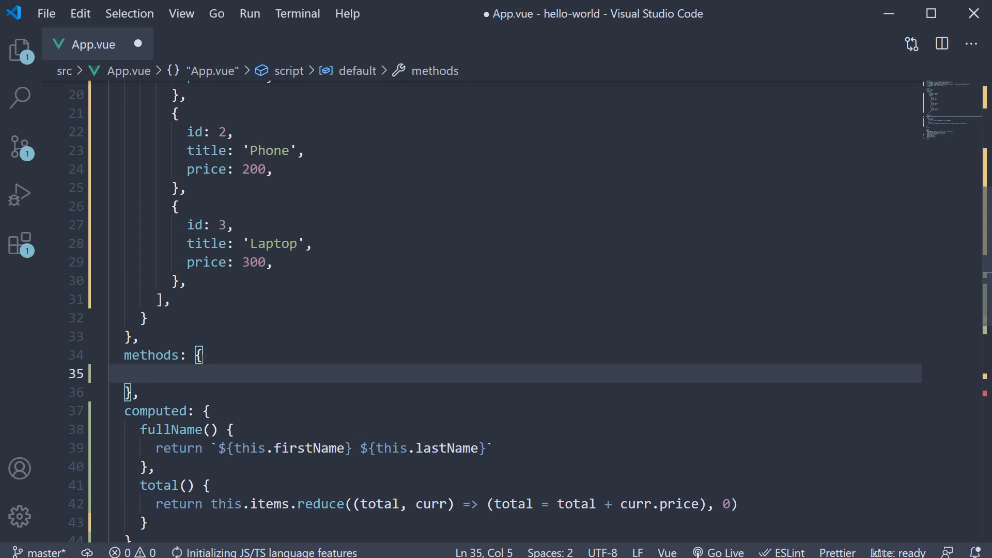
text(getTotal)
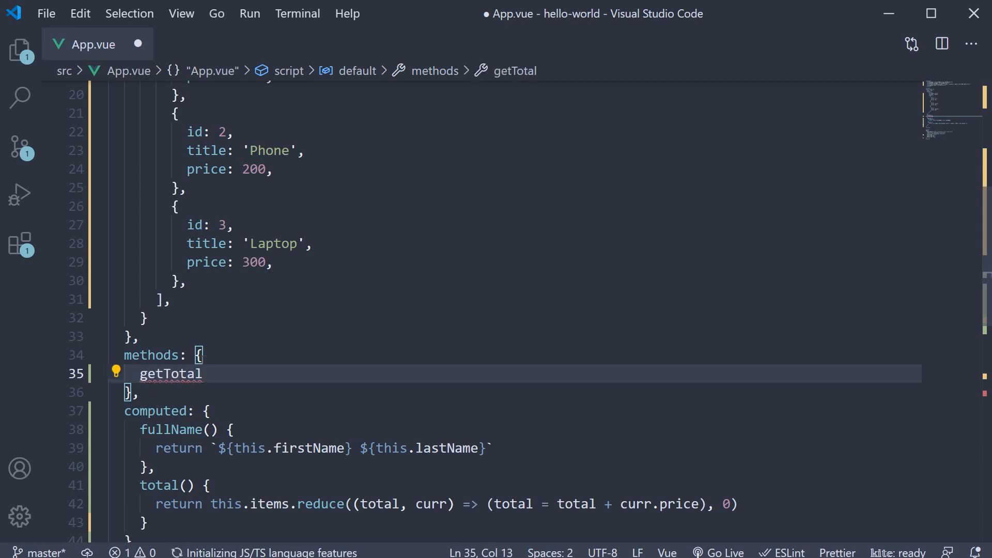
text(() {)
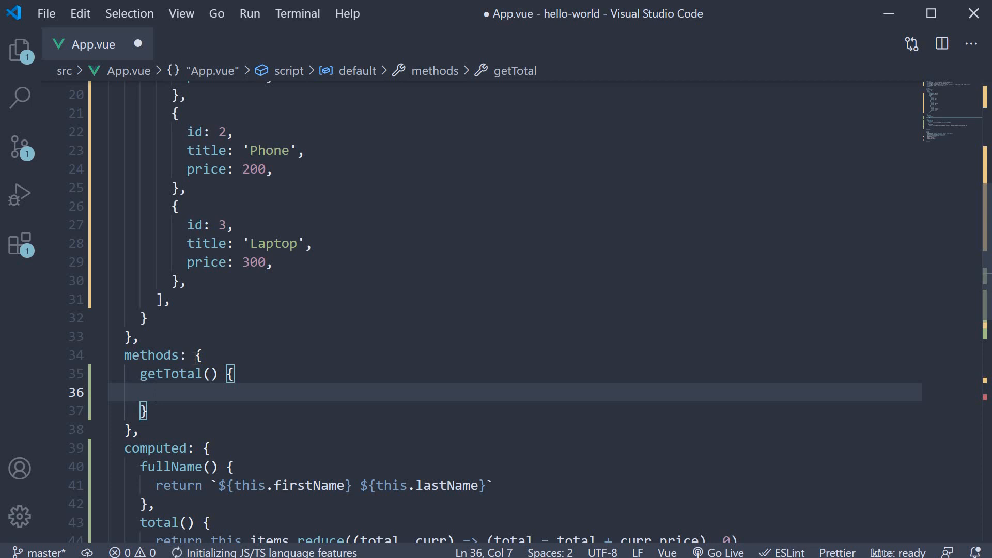
scroll(down, 3)
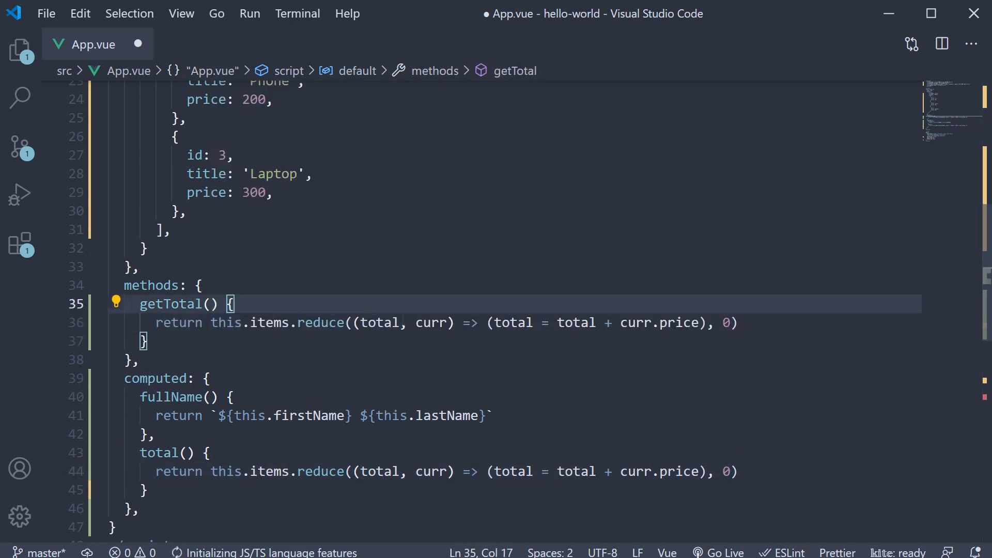
scroll(up, 3)
text(<h2></h2>)
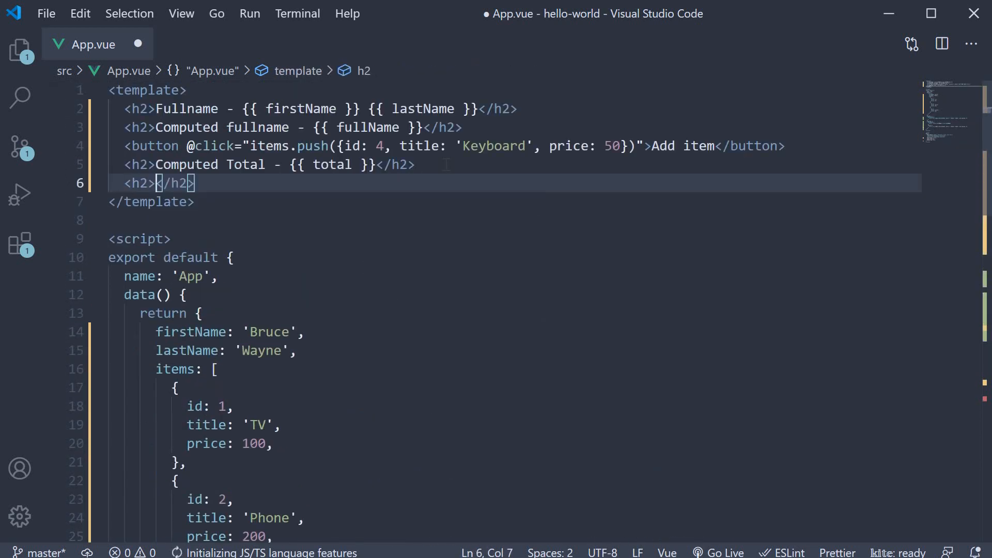
Step: Add the heading 'Method Total - {{ getTotal() }}' and save App.vue
text(Method Total)
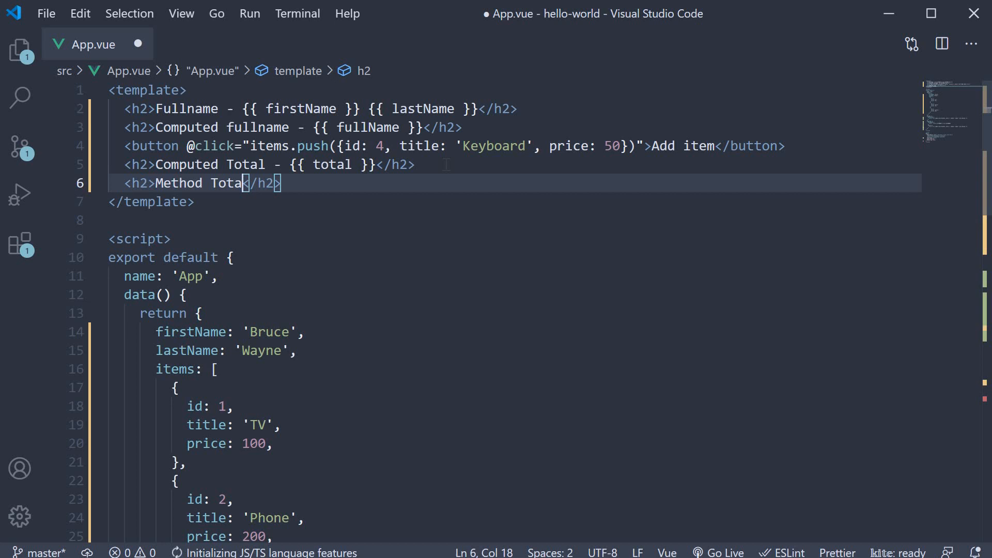
text(- {{}})
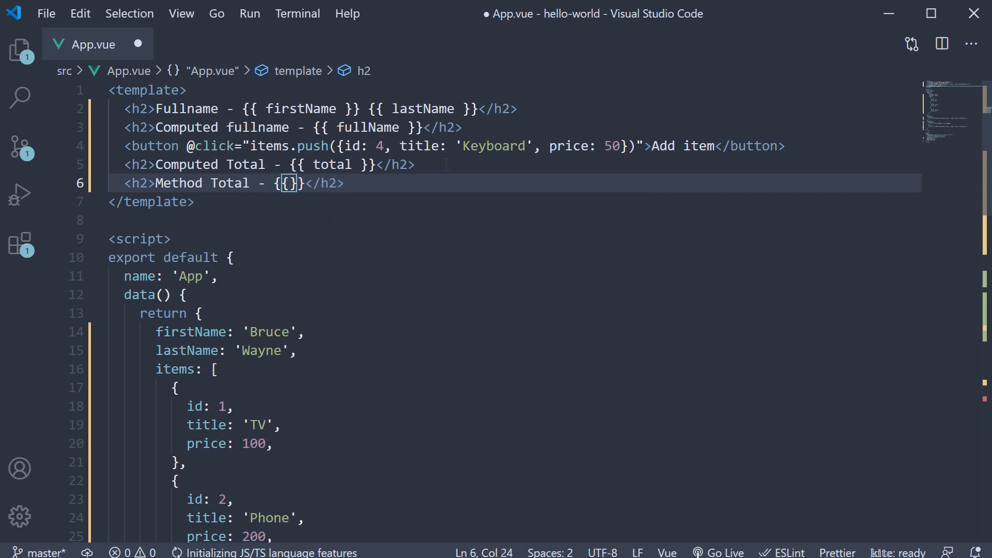
text(getTotal())
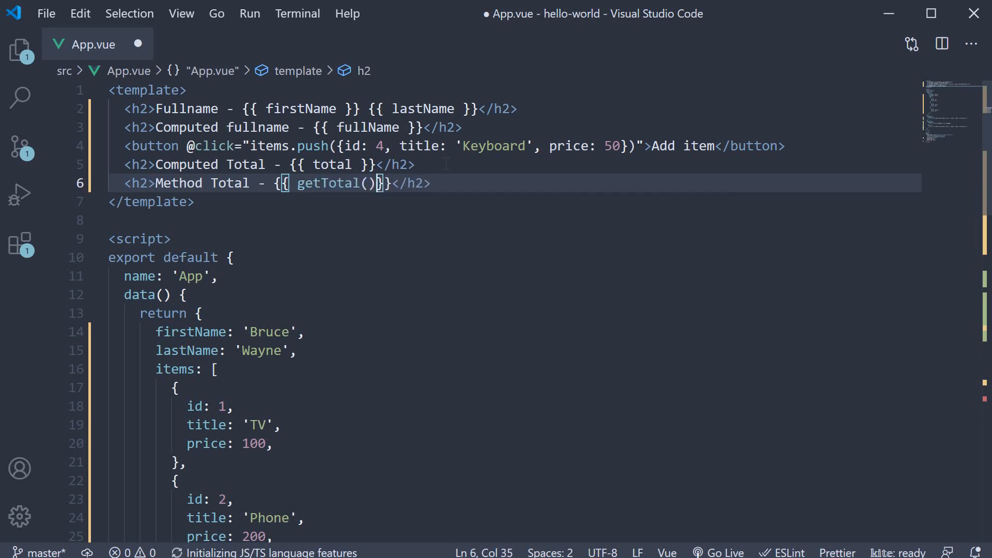
key(ctrl+s)
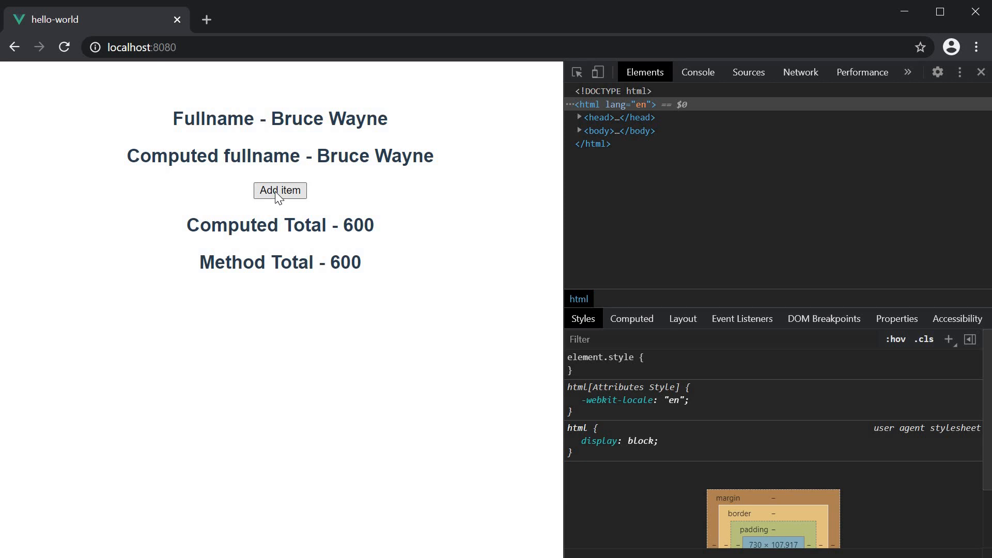
Step: Add an item in the browser so Computed Total and Method Total both rise to 650
click(280, 191)
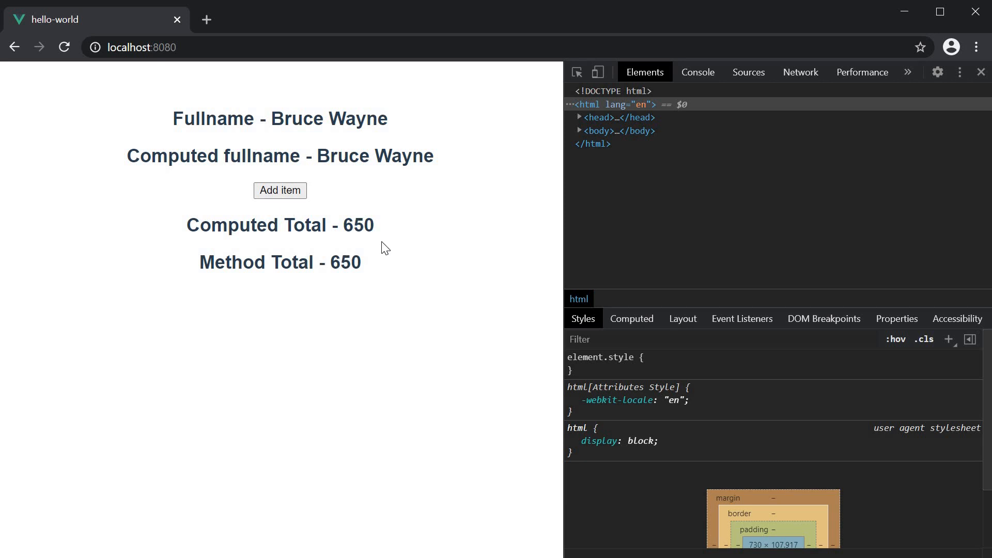
mouse_move(389, 253)
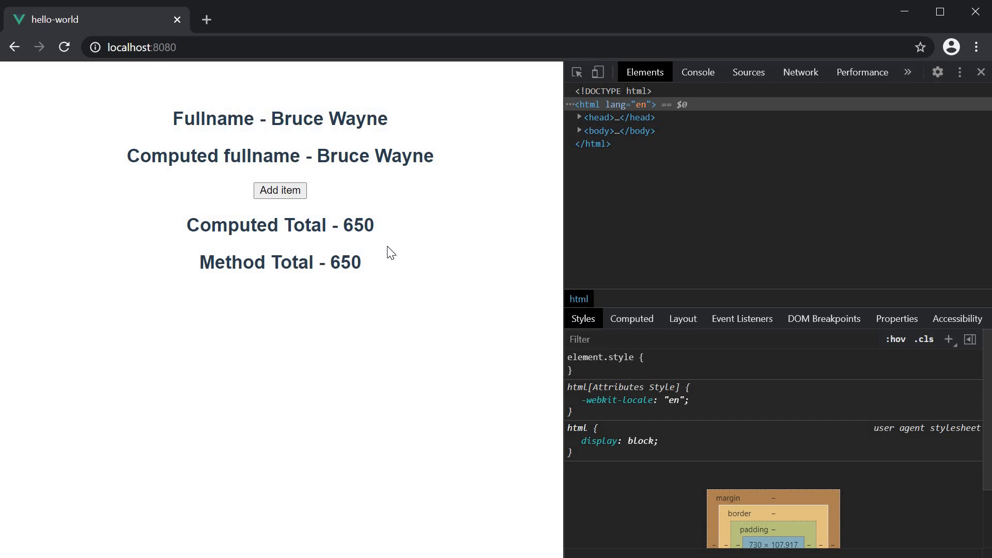
mouse_move(387, 281)
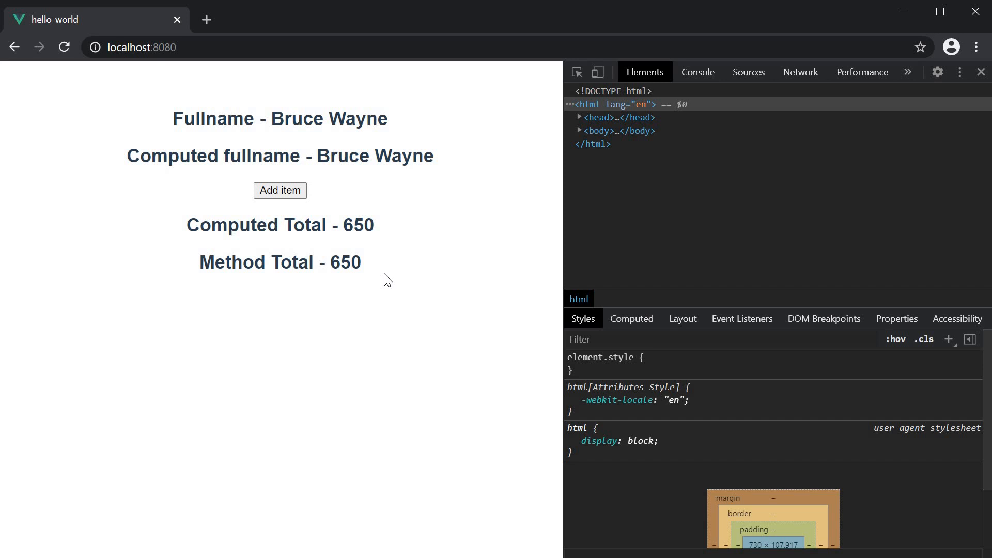
mouse_move(401, 250)
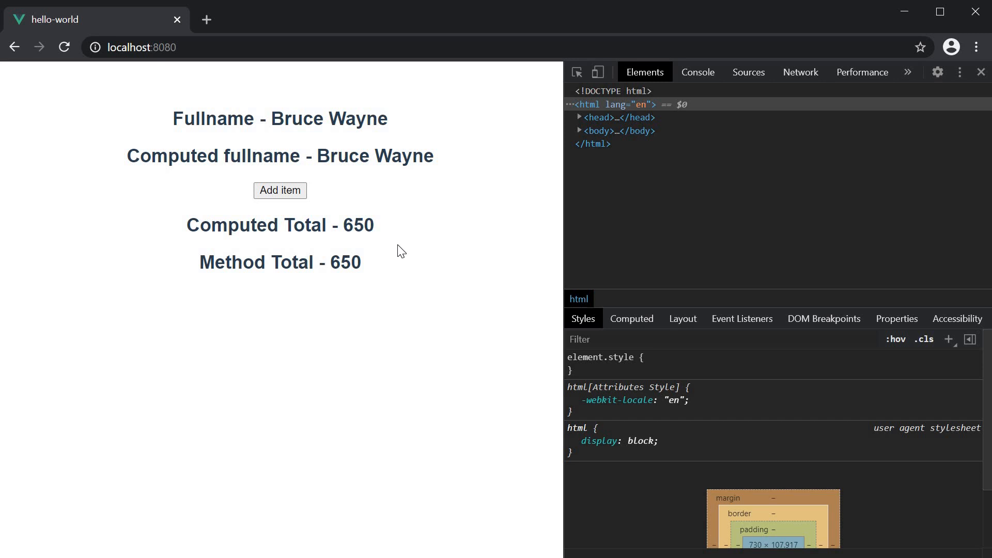
mouse_move(419, 298)
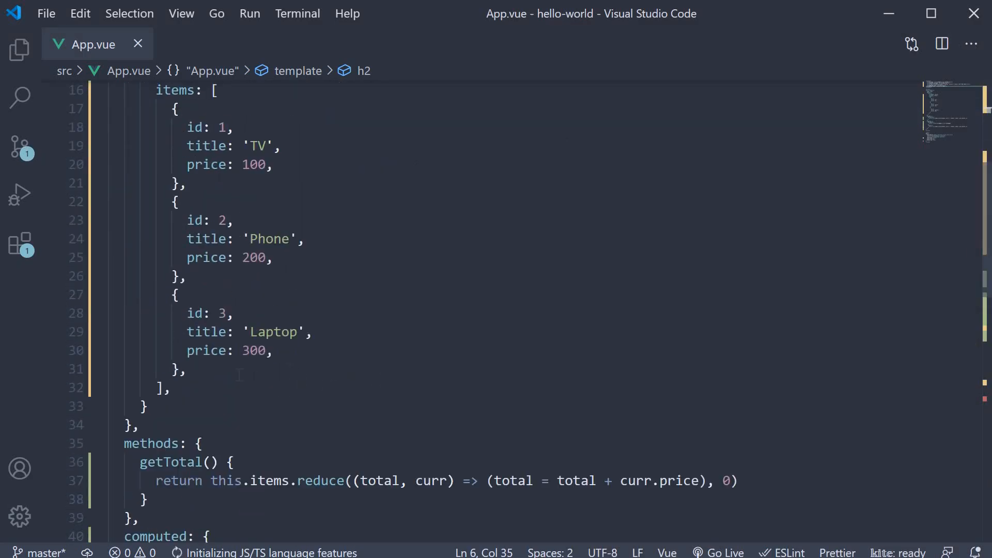
Step: Add a country: '' data property and a text input with v-model="country" below Method Total
key(Enter)
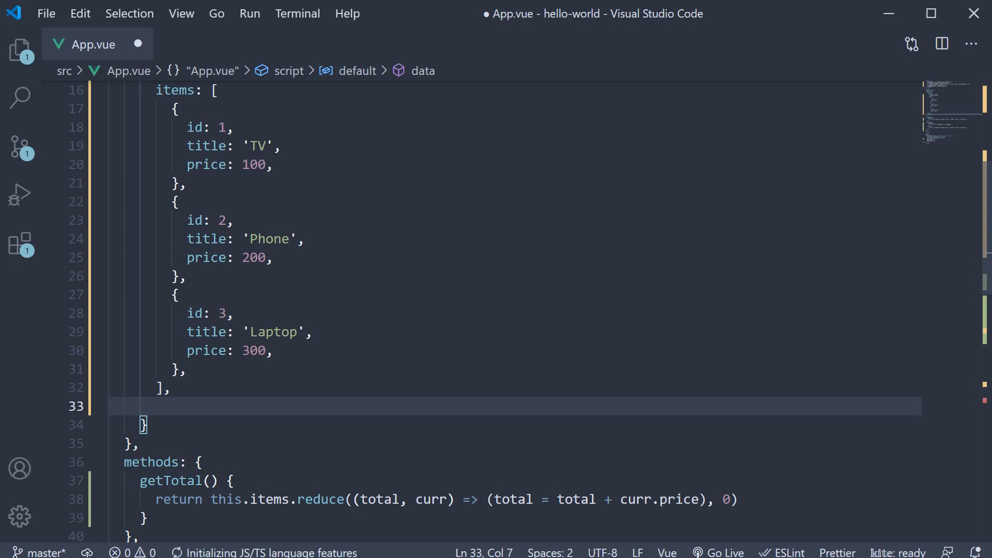
text(country: '')
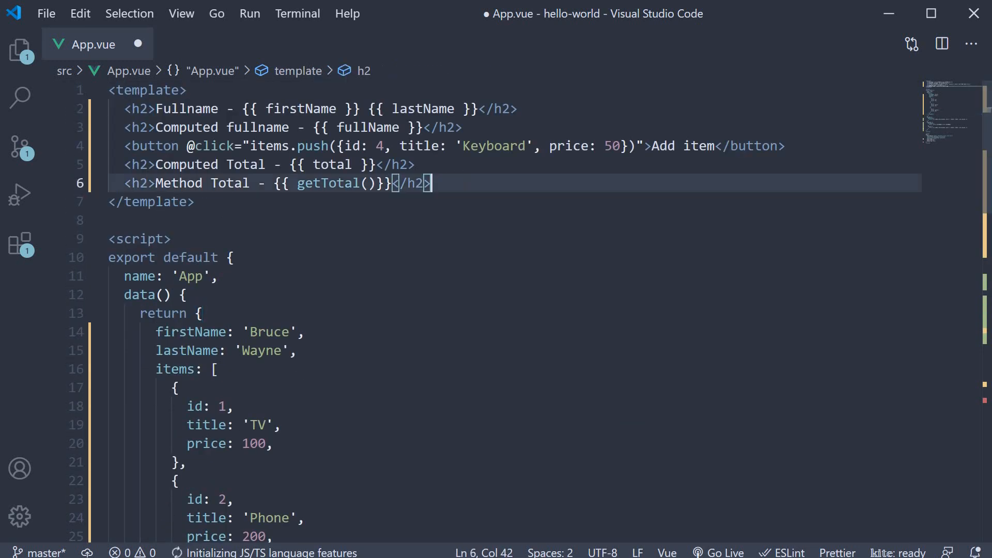
key(enter)
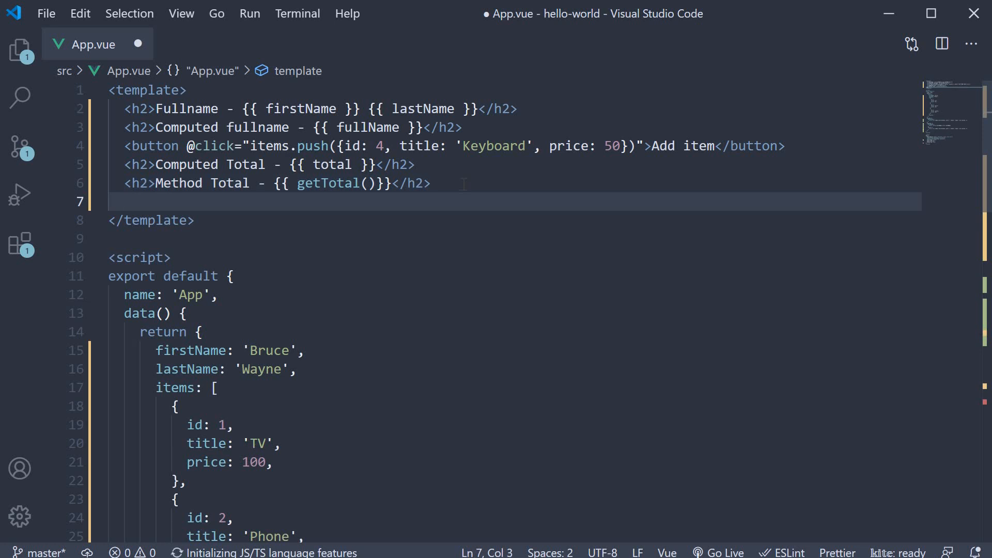
text(input type="text" v-model="">)
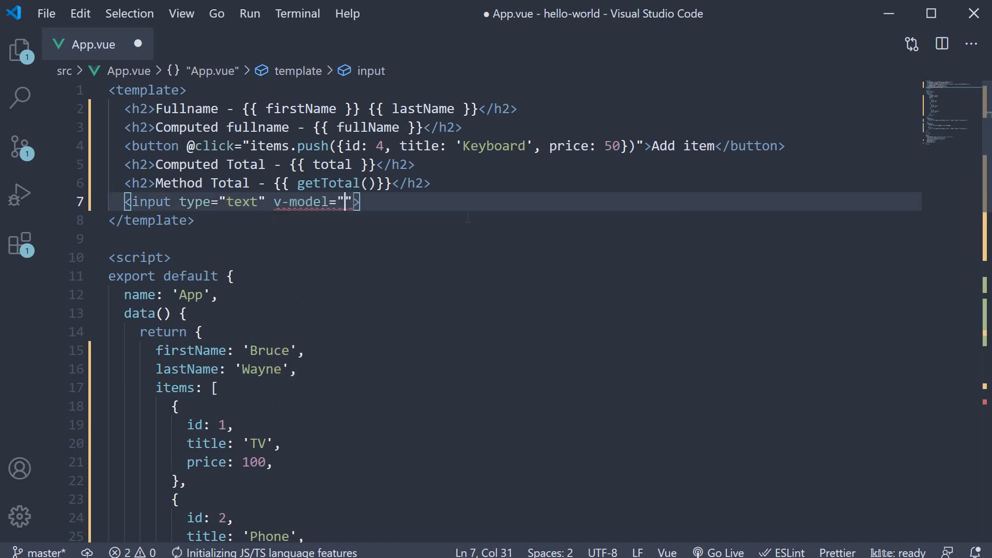
text(co)
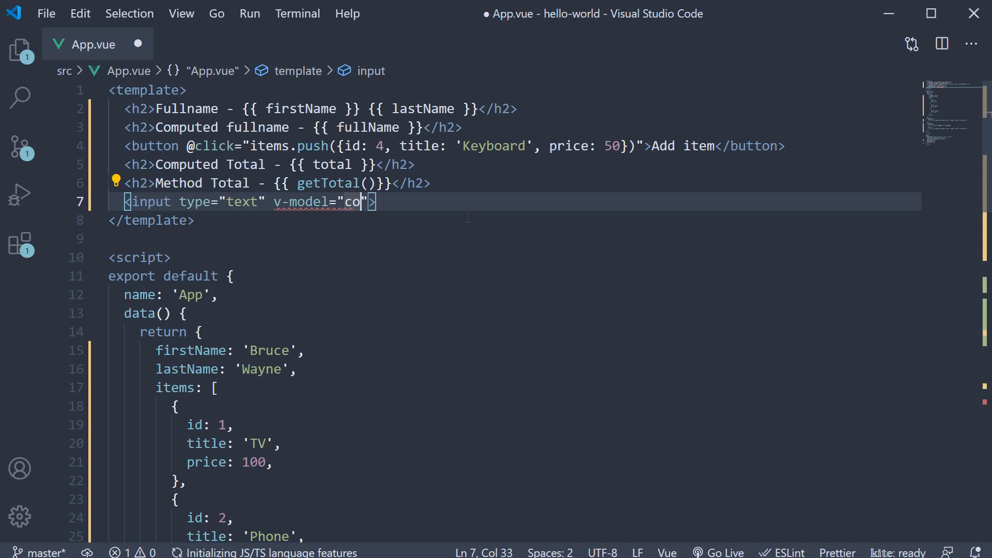
text(untry)
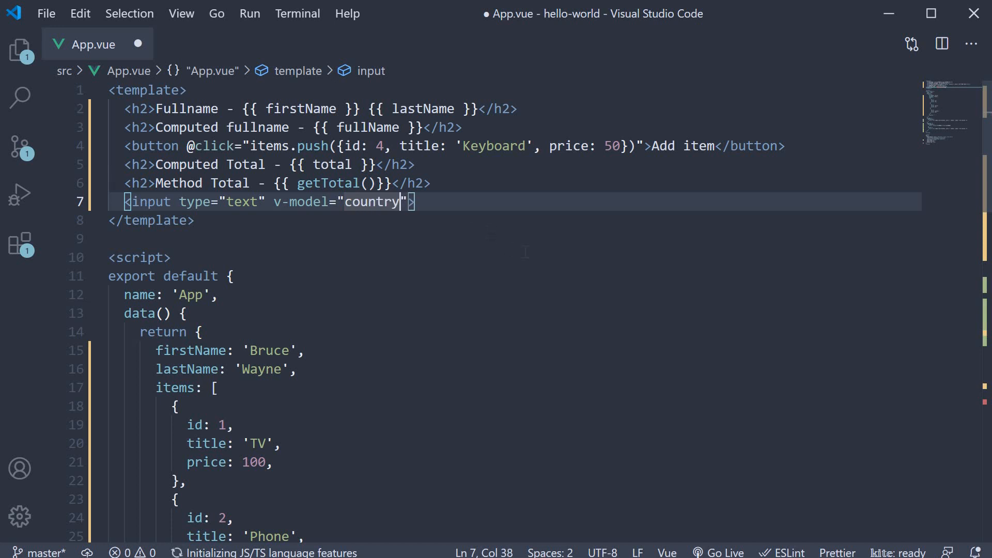
Step: Log 'getTotal Method' in getTotal and 'total computed property' in total, then save
scroll(down, 3)
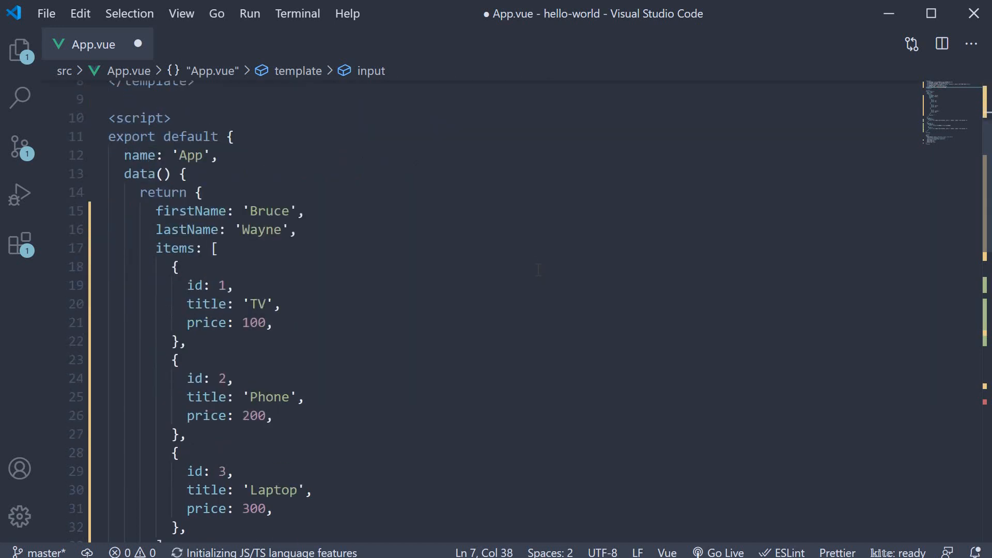
scroll(down, 3)
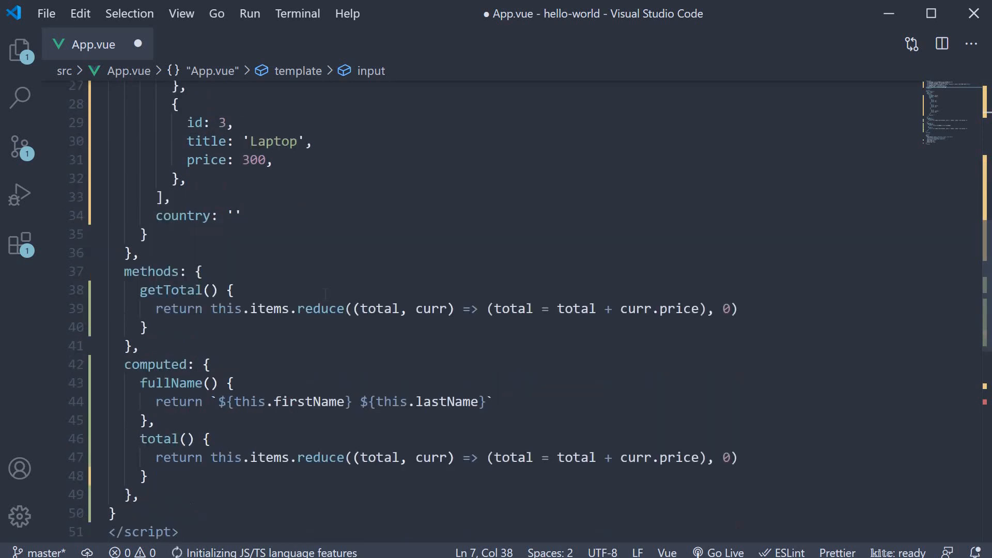
text(console.log('object'))
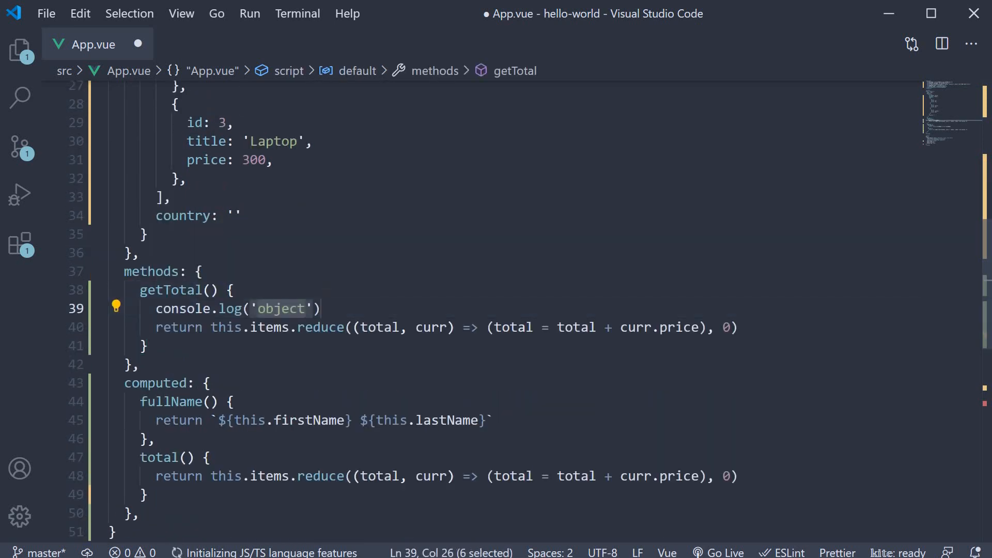
text(getTotal Method)
text(console.log('total )
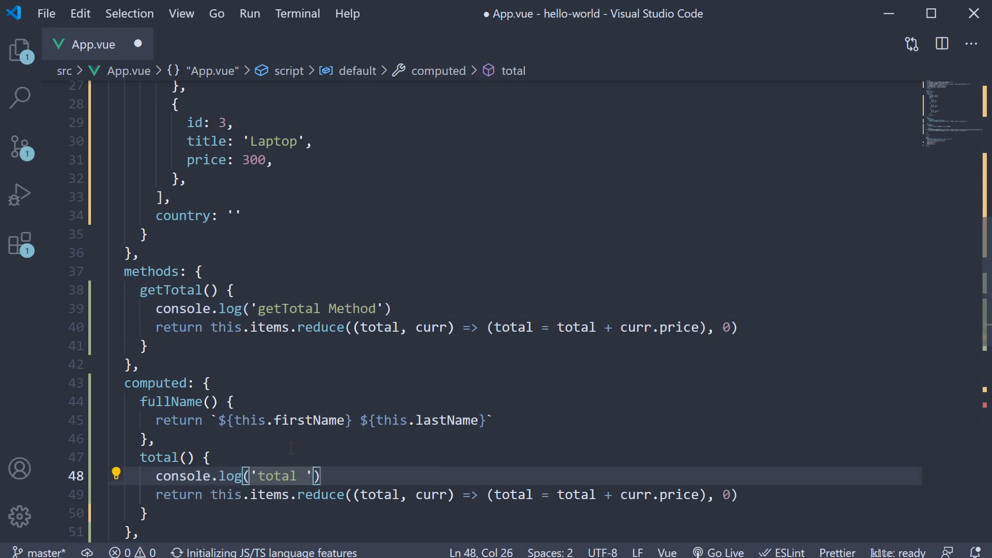
text(computed property)
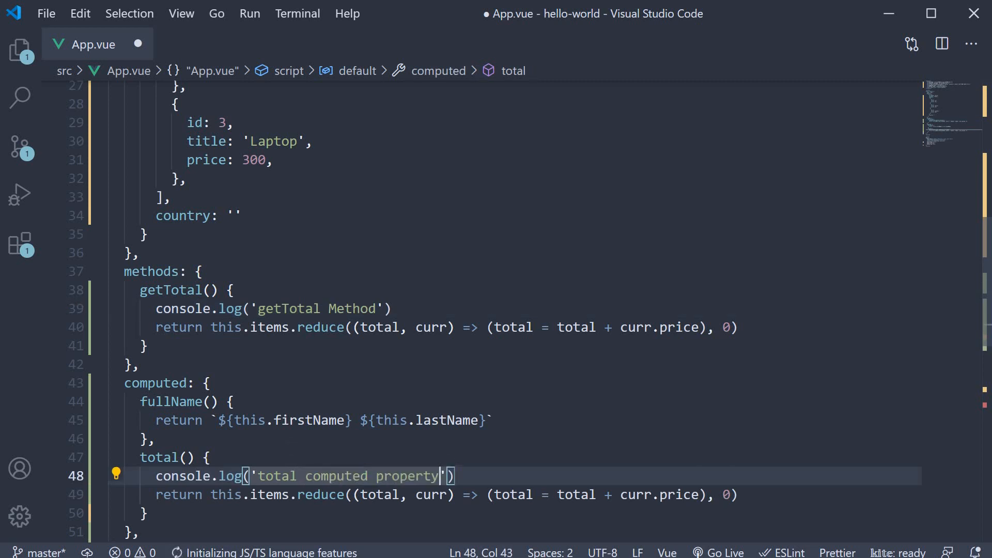
key(ctrl+s)
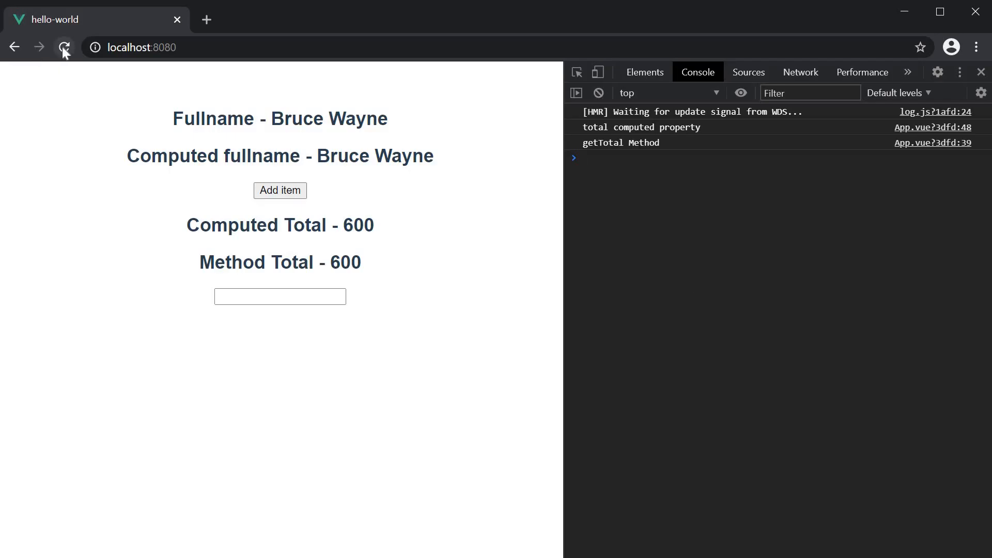
mouse_move(847, 236)
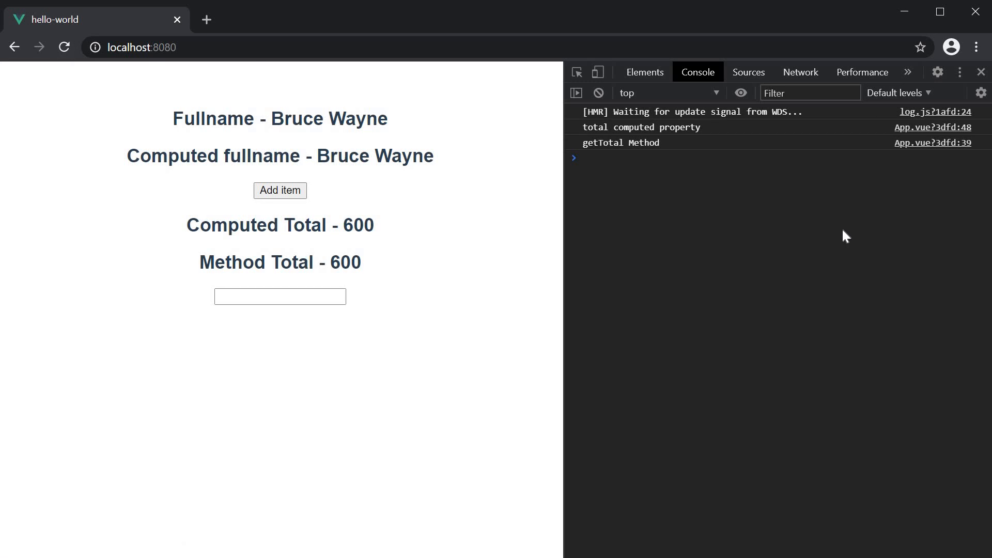
mouse_move(707, 160)
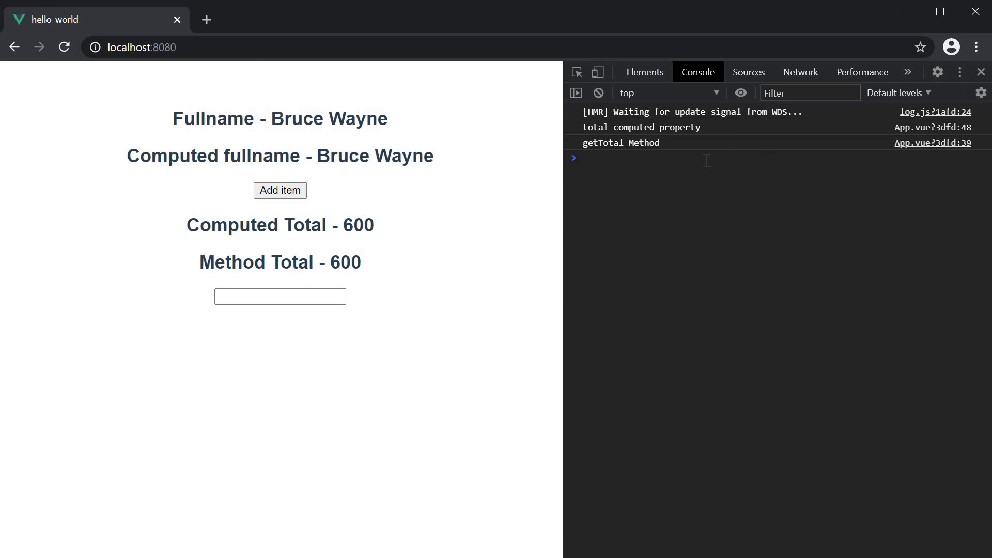
mouse_move(650, 159)
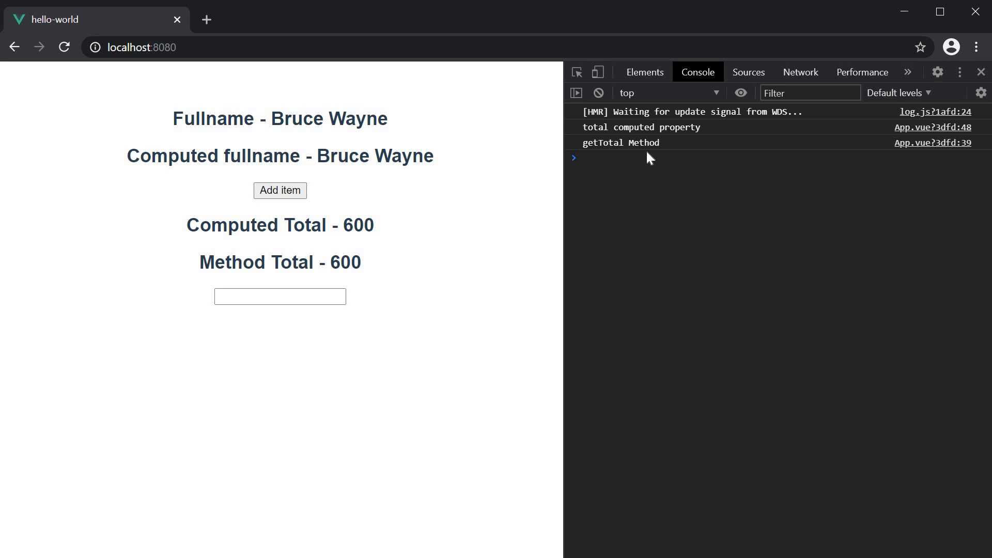
mouse_move(598, 92)
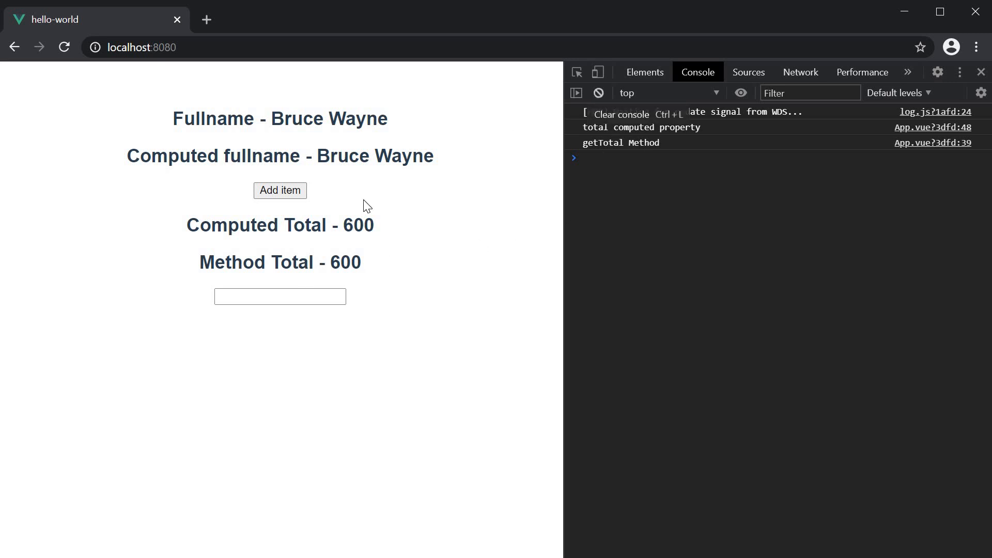
Step: Add an item in Chrome so both totals read 650 and each log prints
click(280, 191)
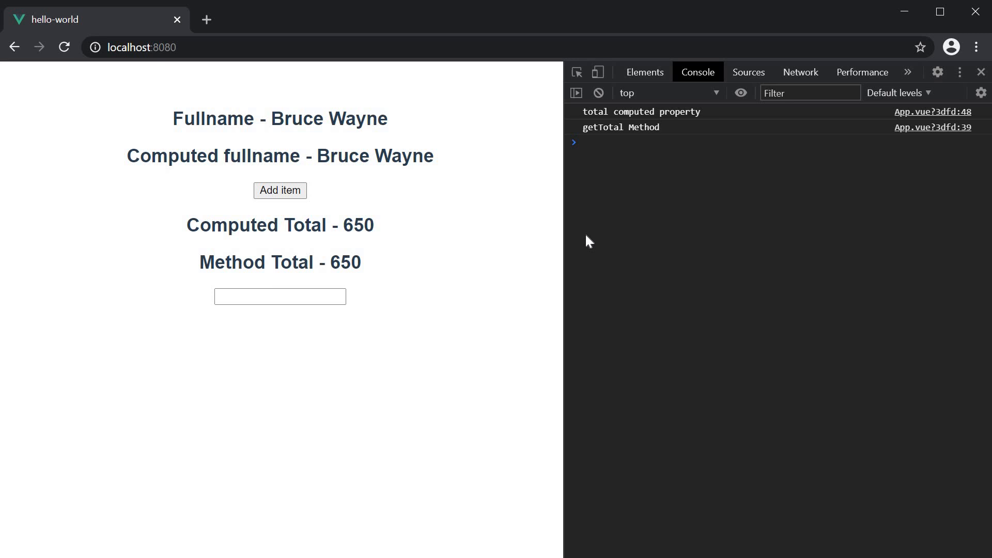
mouse_move(639, 178)
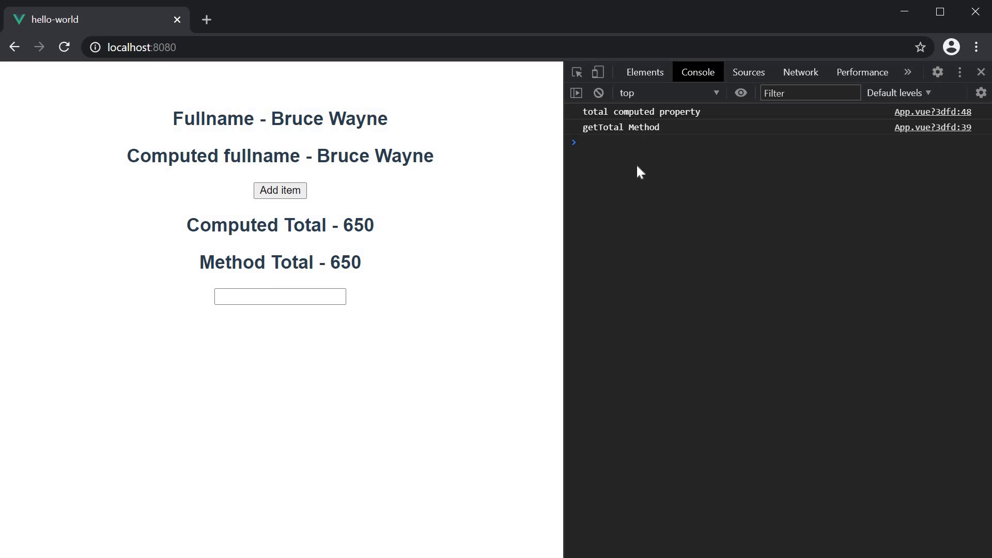
mouse_move(618, 191)
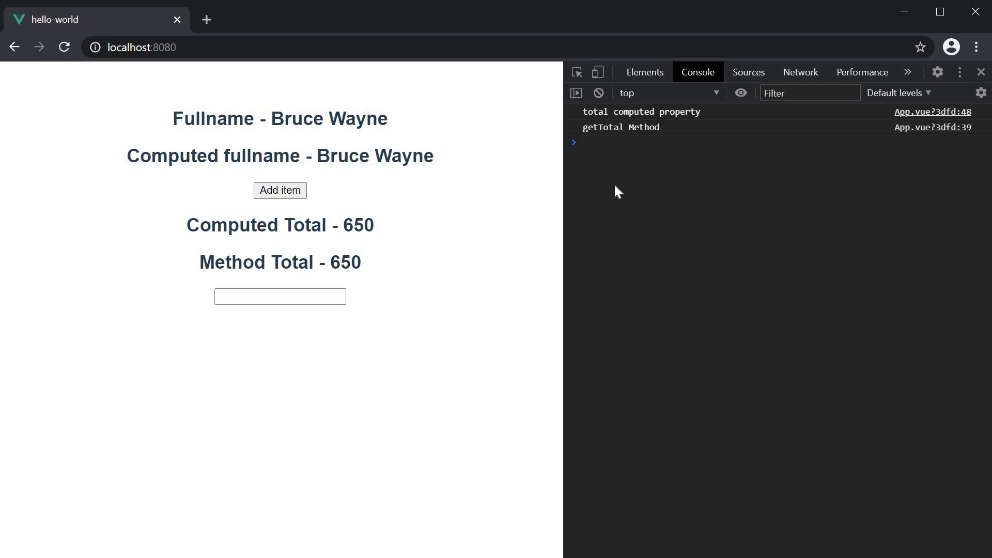
mouse_move(389, 263)
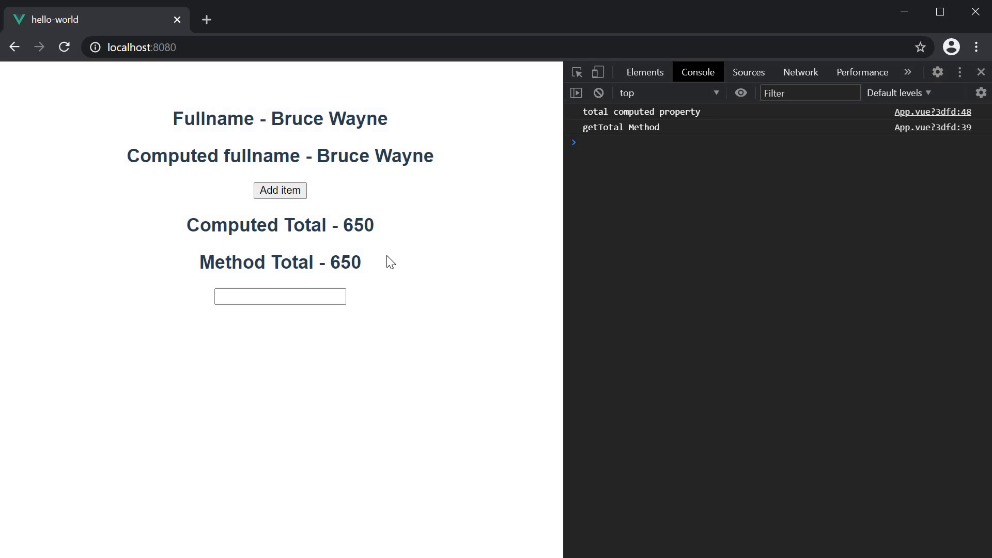
mouse_move(528, 154)
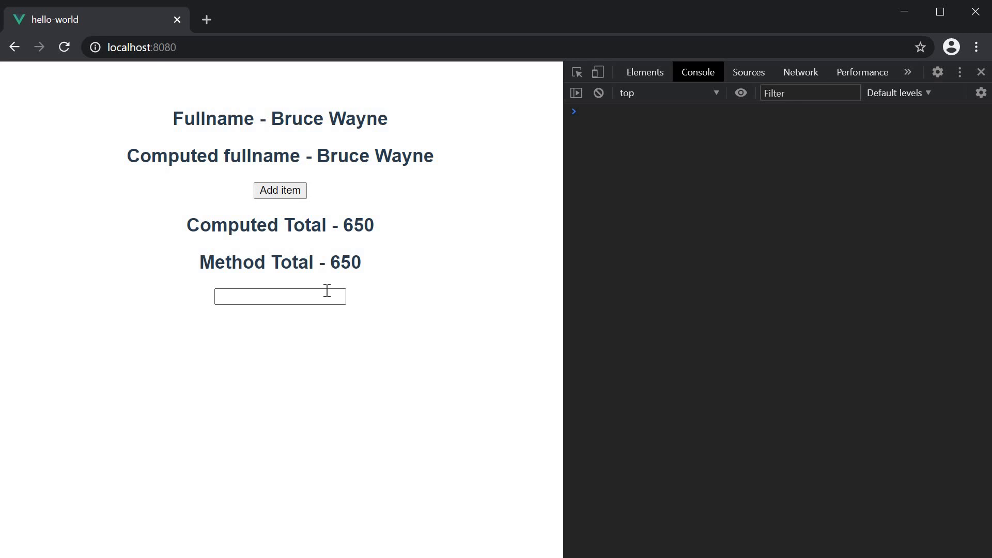
mouse_move(395, 394)
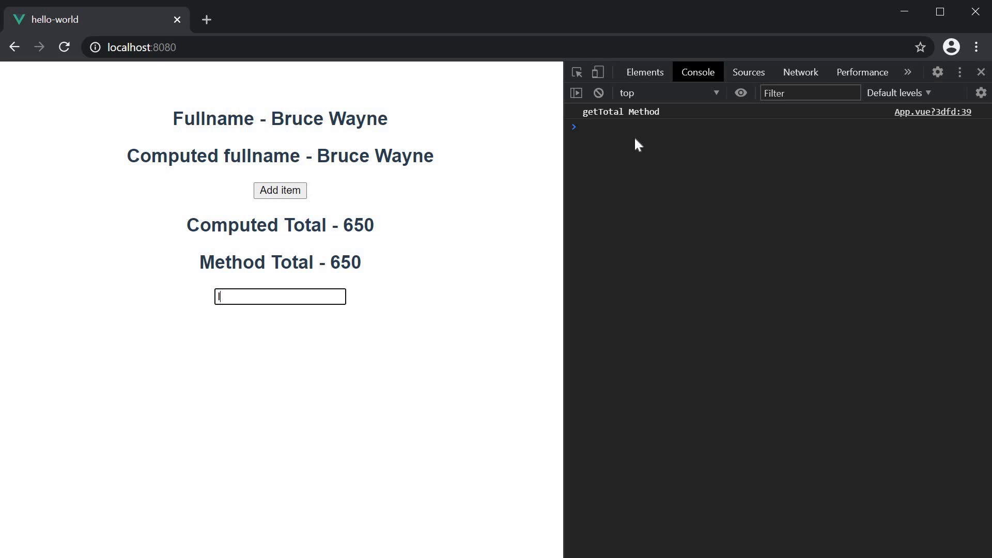
Step: Type 'India' into the country input and watch only getTotal Method log repeatedly
text(India)
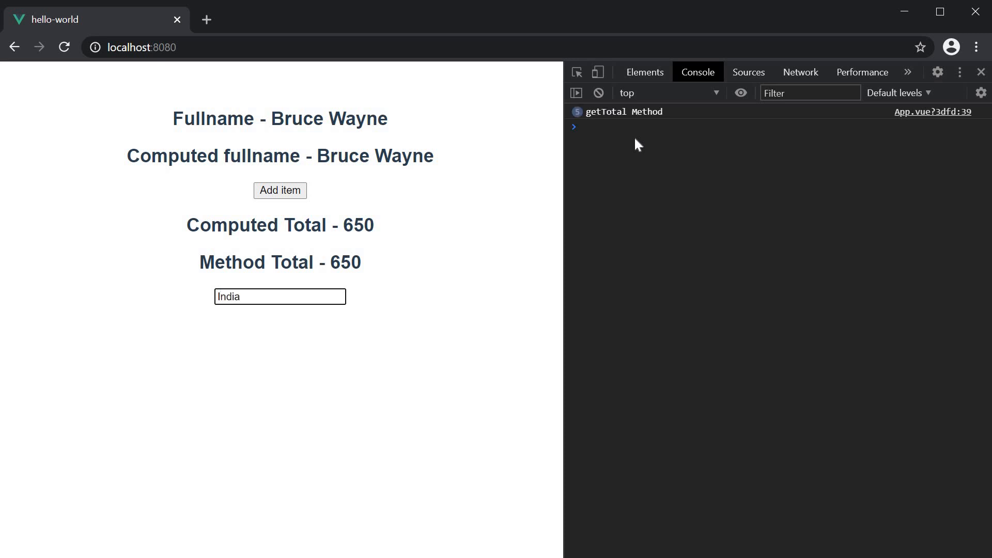
mouse_move(637, 133)
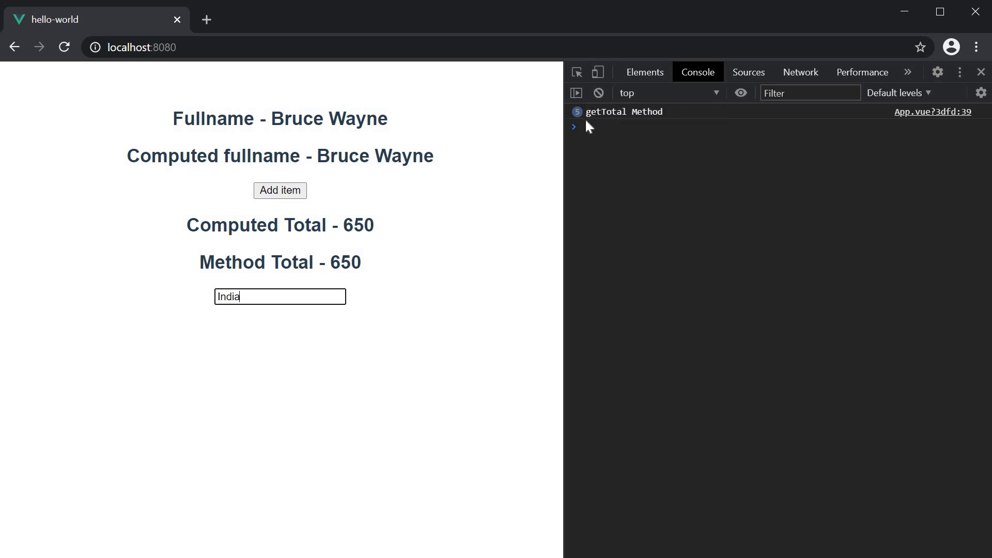
mouse_move(612, 160)
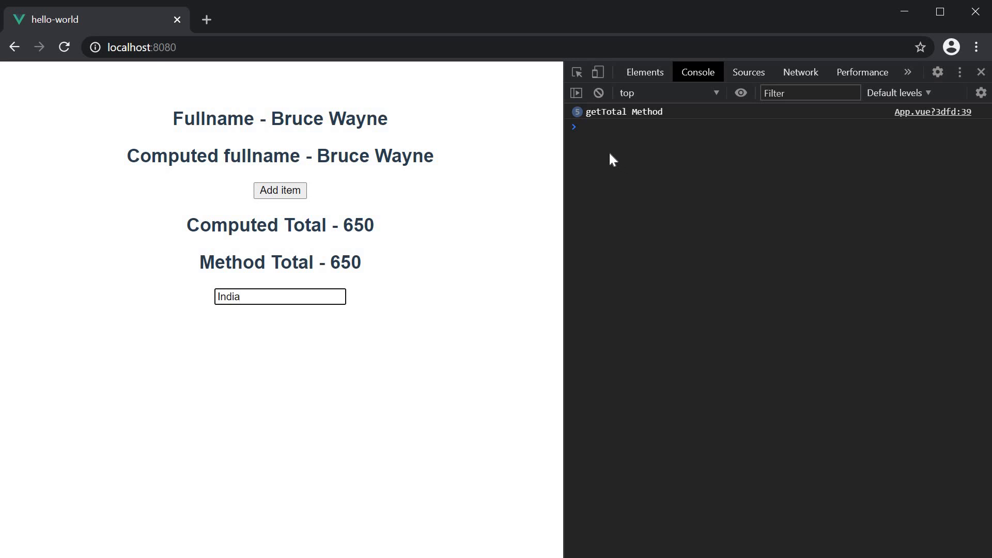
click(279, 296)
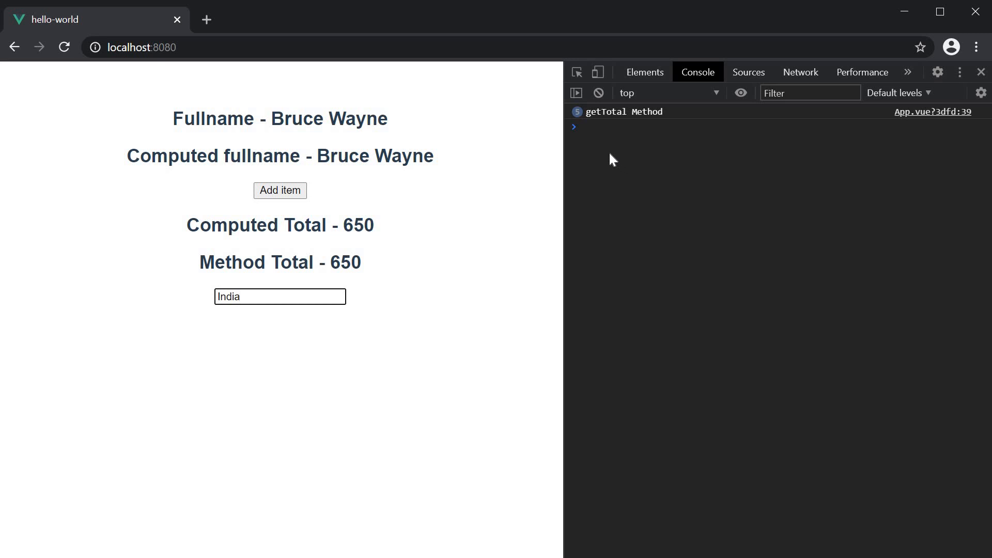
click(280, 297)
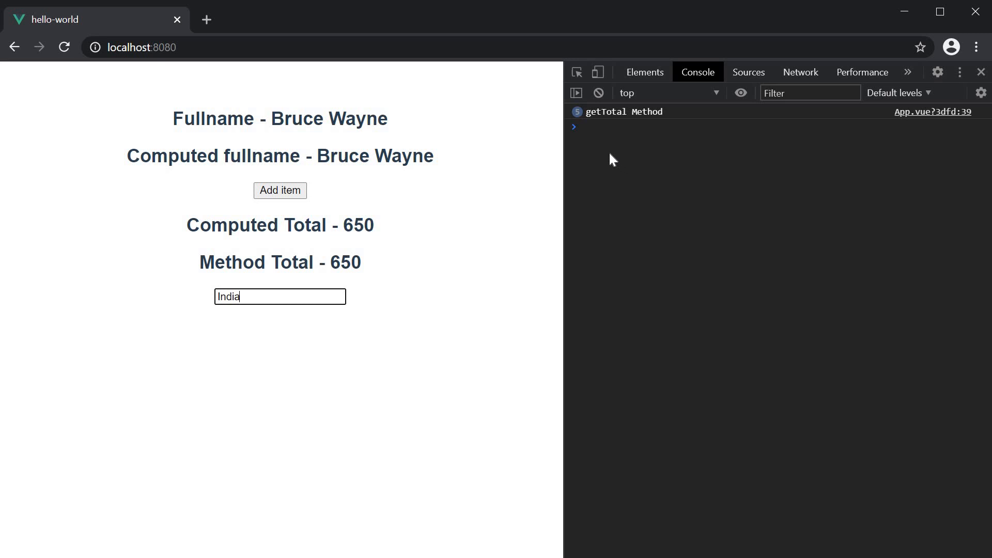